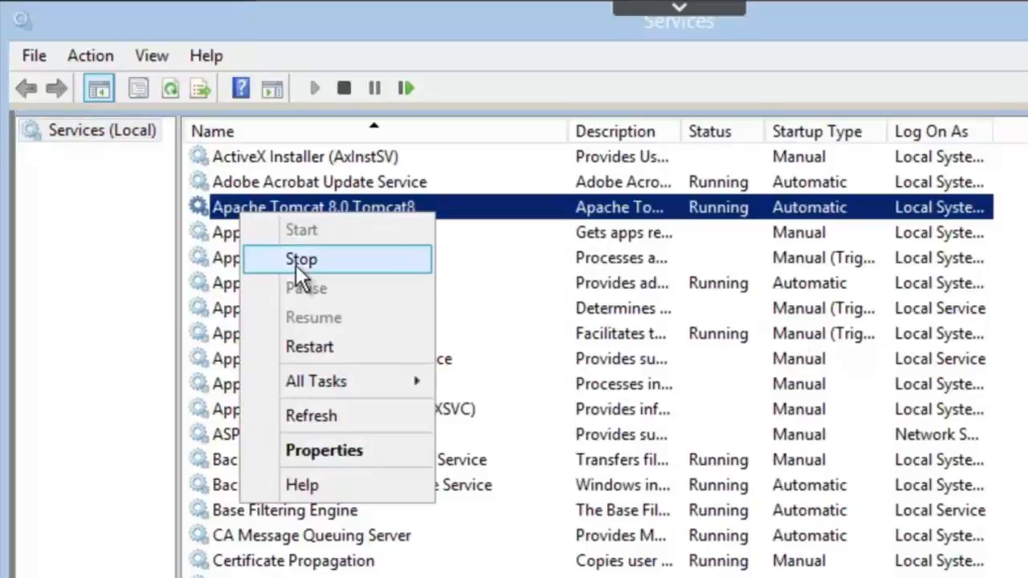
Stop the Apache Tomcat 8.0 Tomcat8 service and dismiss the progress notice
left_click(302, 259)
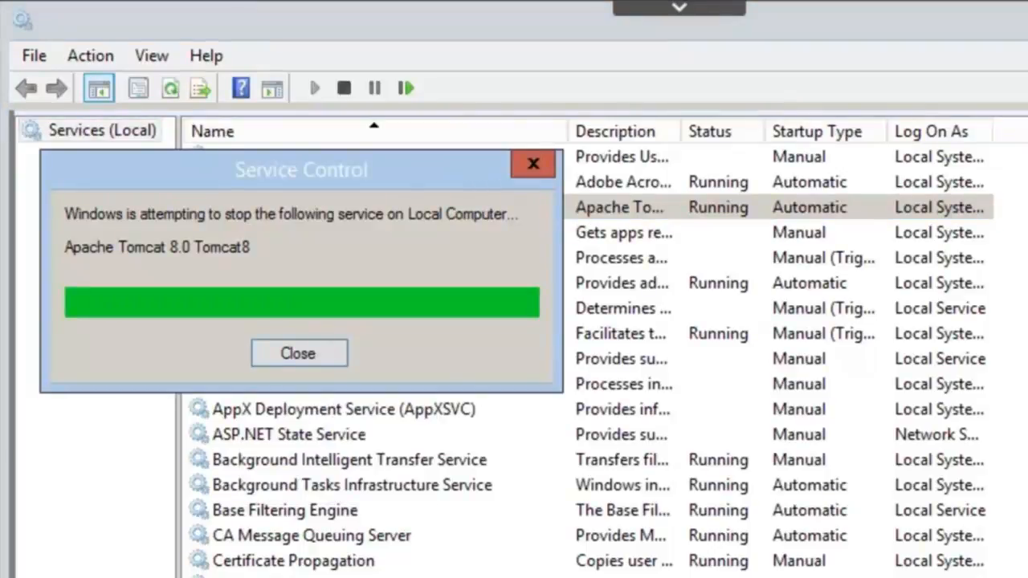
left_click(298, 354)
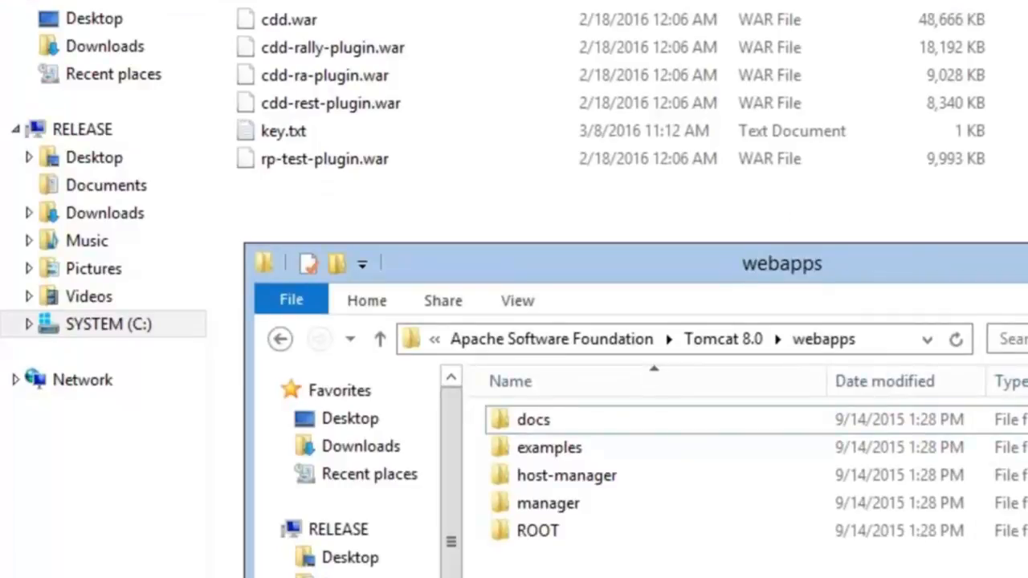
Open the Tomcat 8.0 webapps folder beside the cdd.war download folder
left_click(324, 158)
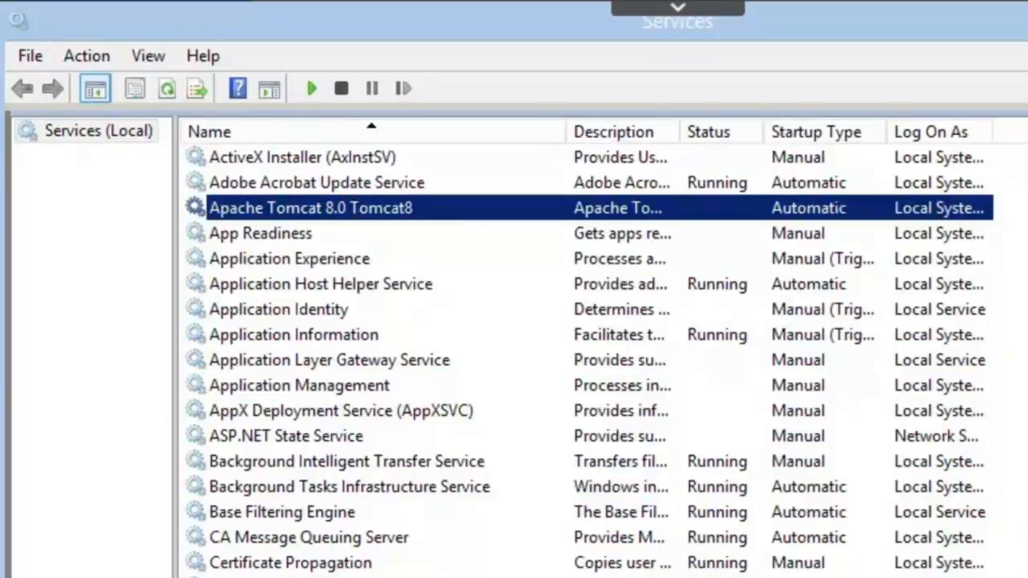
mouse_move(334, 233)
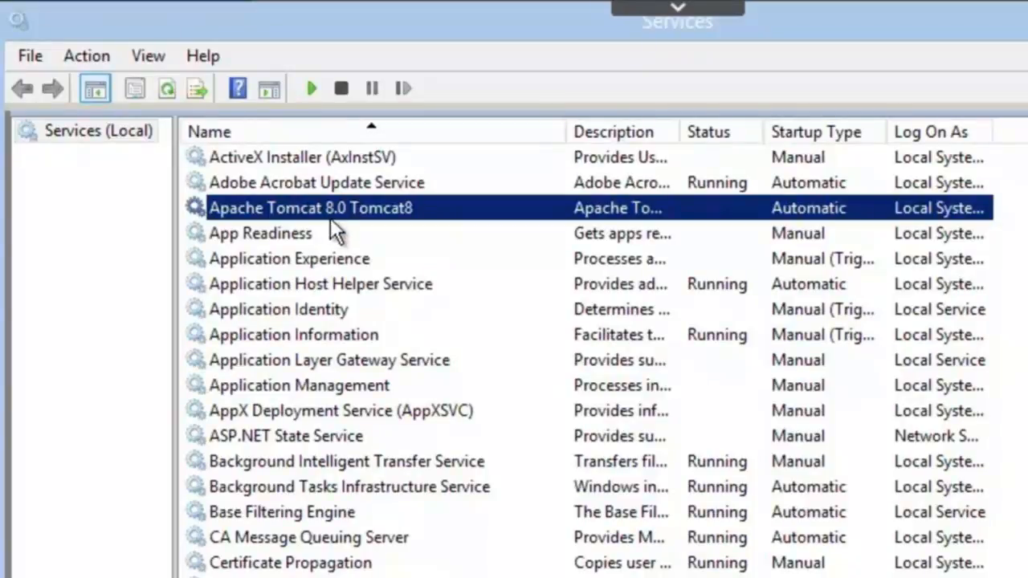
Start the Apache Tomcat 8.0 Tomcat8 service from its context menu
right_click(311, 207)
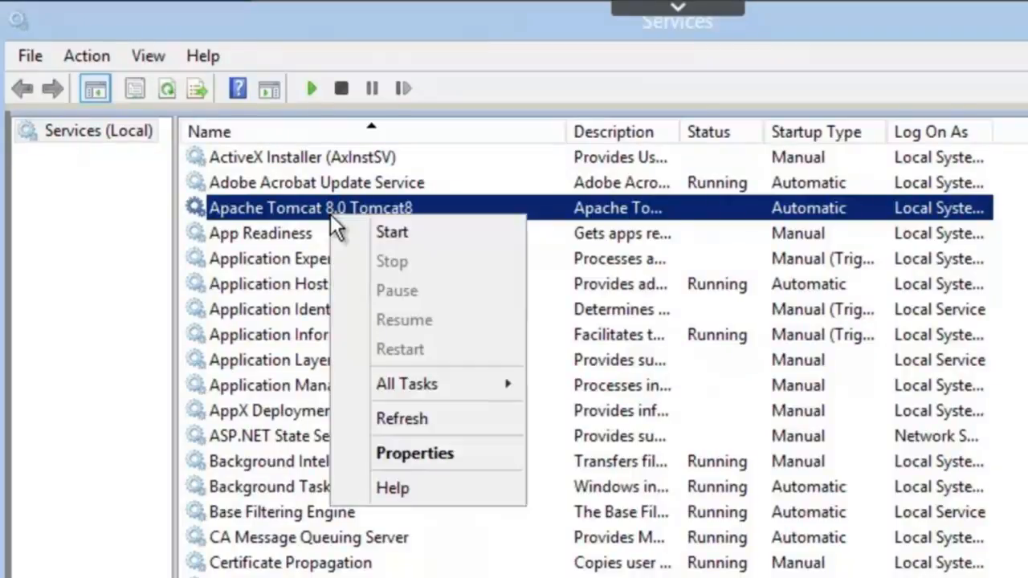
mouse_move(391, 232)
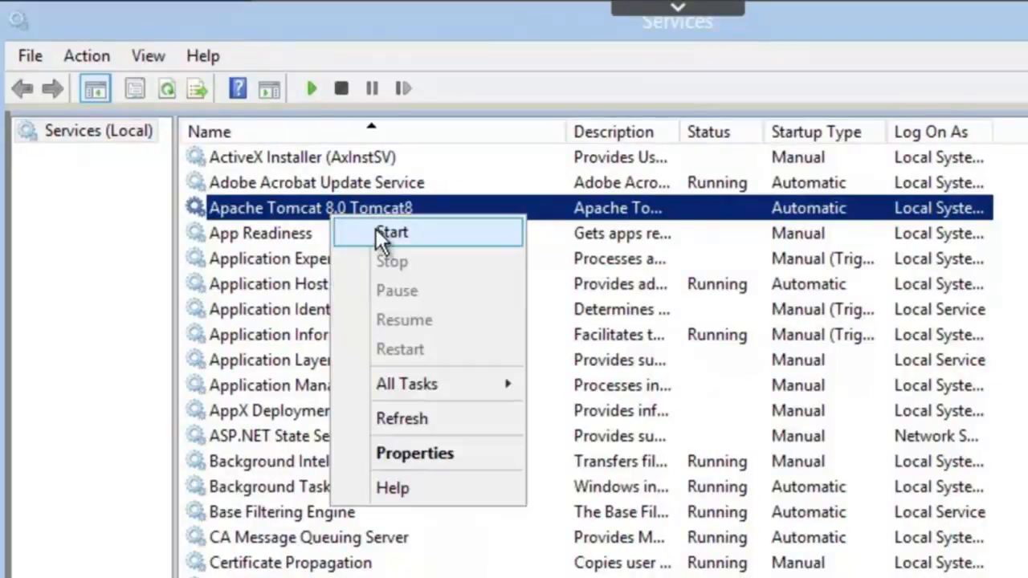
left_click(391, 232)
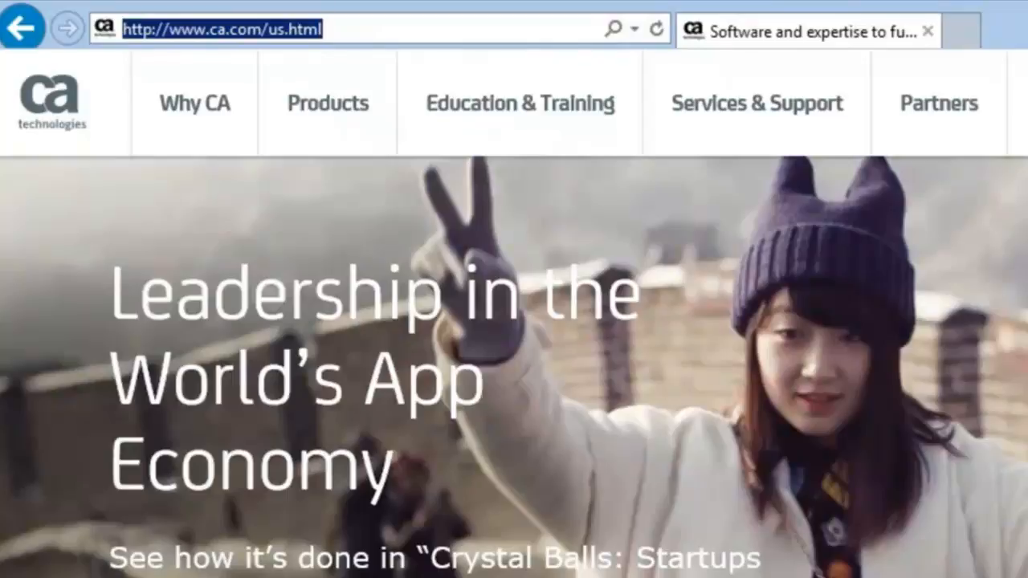
right_click(217, 28)
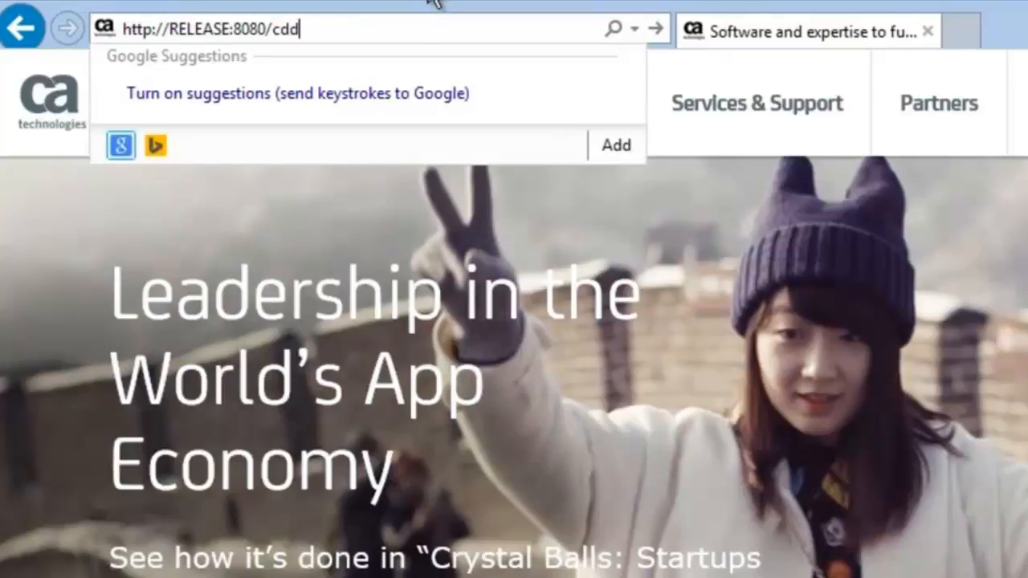
key("Return")
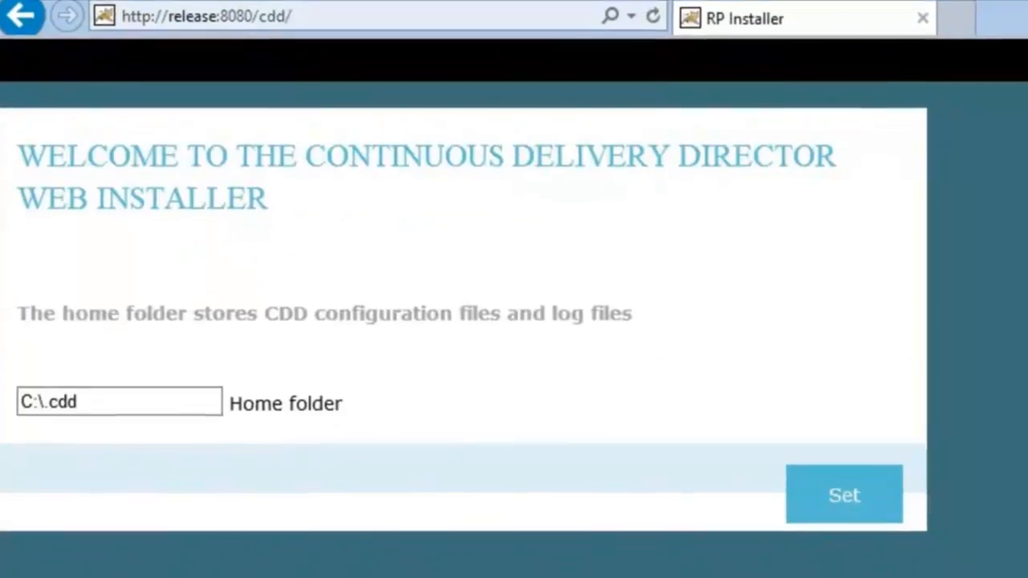
left_click(843, 495)
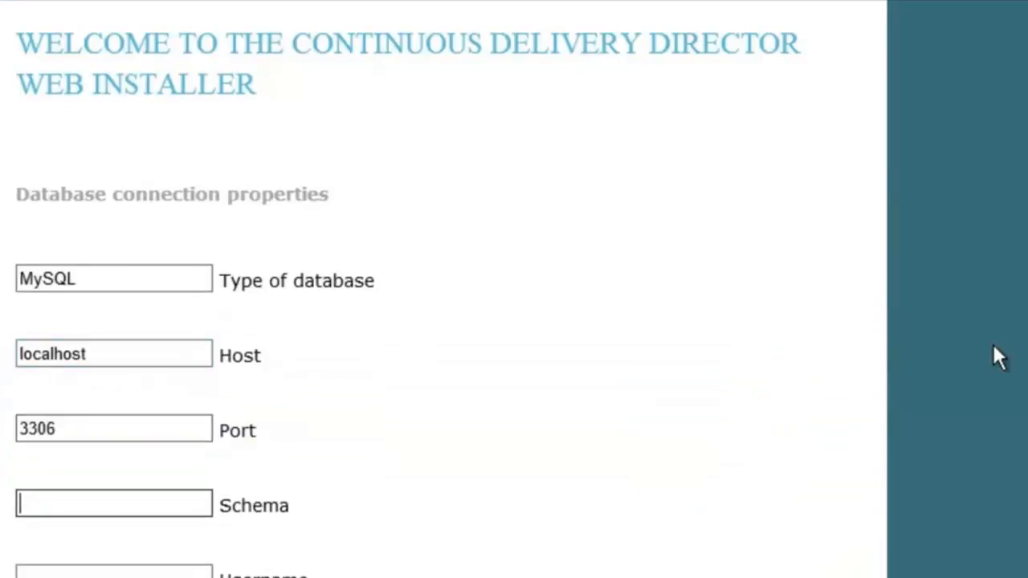
Save the MySQL connection to localhost:3306 with schema cdd
scroll("down", 3)
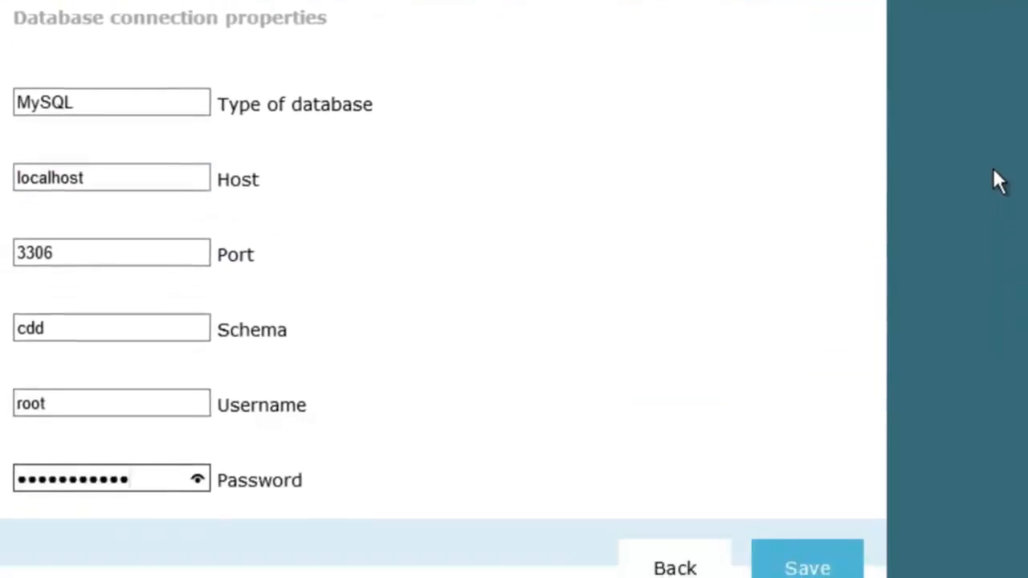
left_click(807, 562)
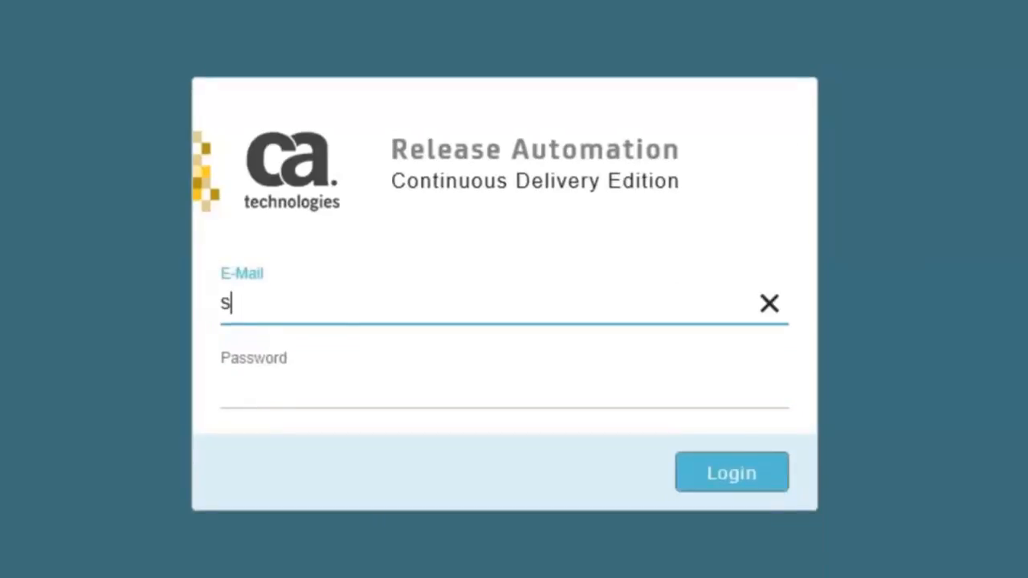
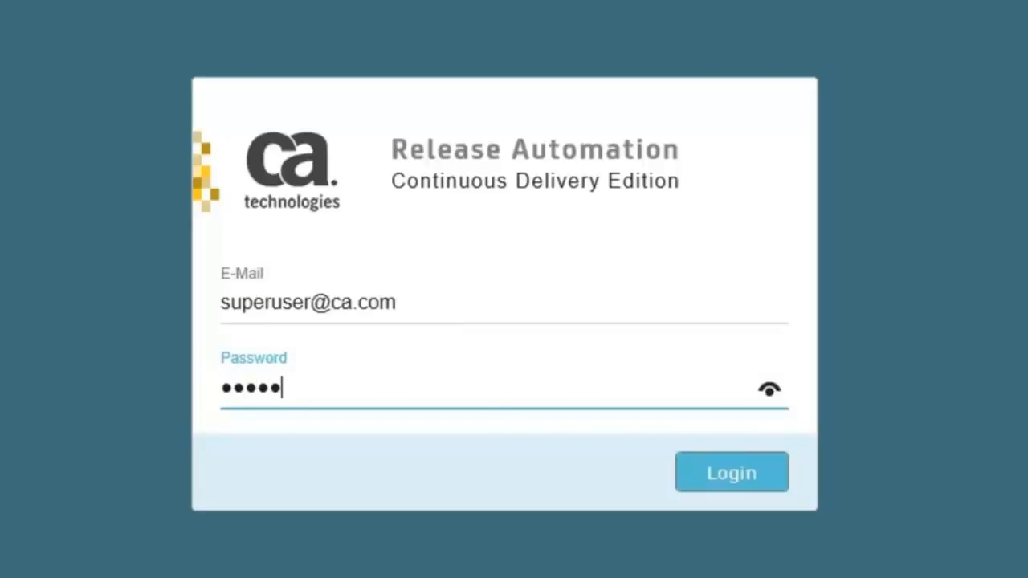
left_click(731, 473)
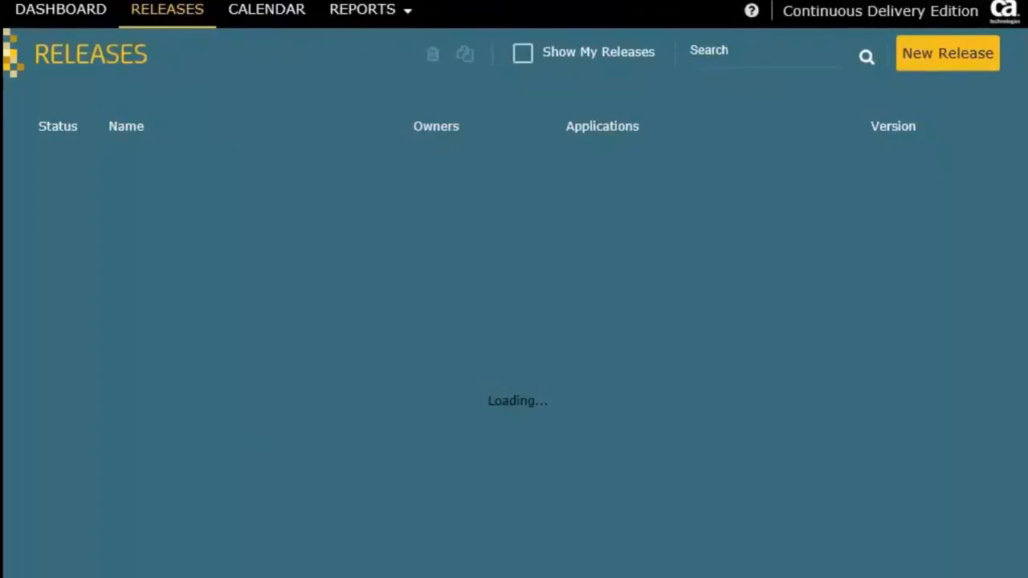